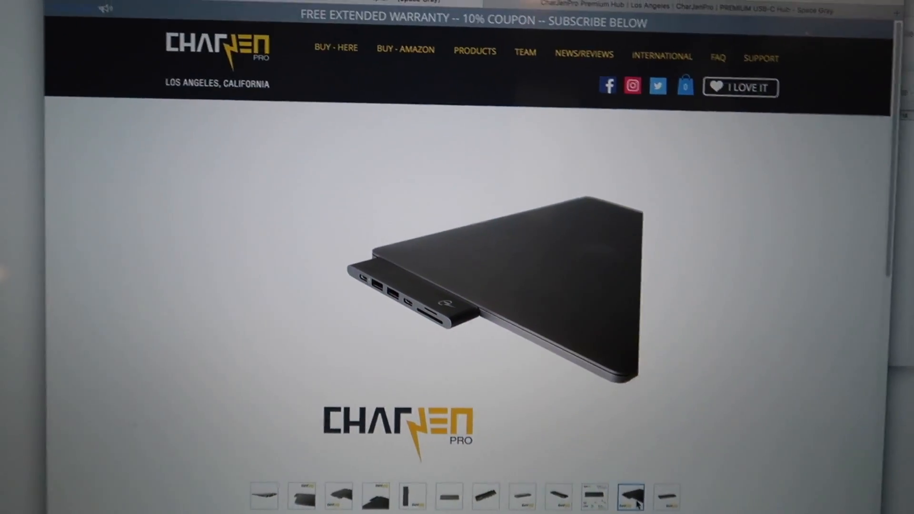
Step: Scroll the MacBar Adapter + page so its title, description and $94.99 price show below the gallery
scroll("down", 3)
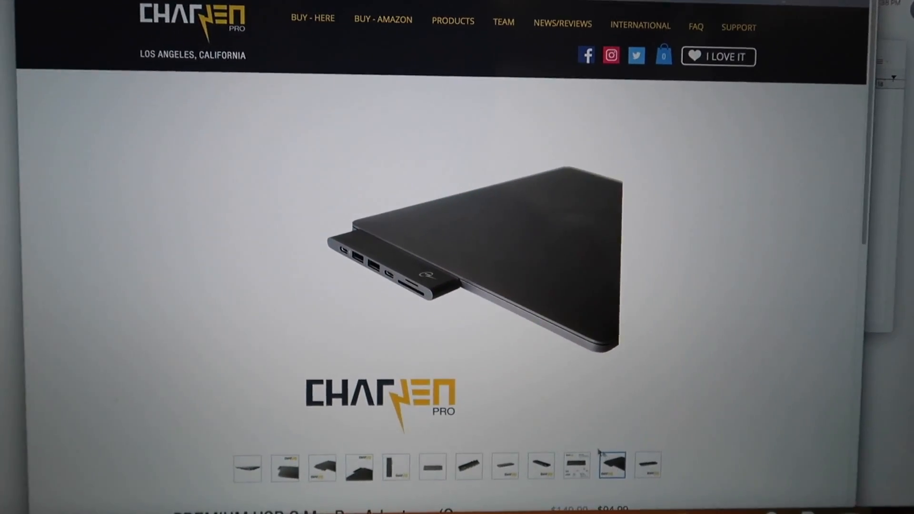
scroll("down", 3)
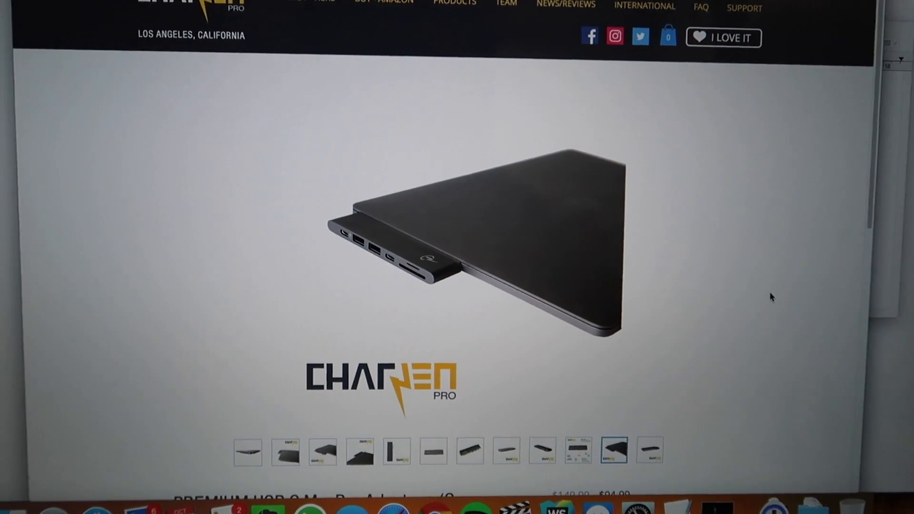
scroll("down", 3)
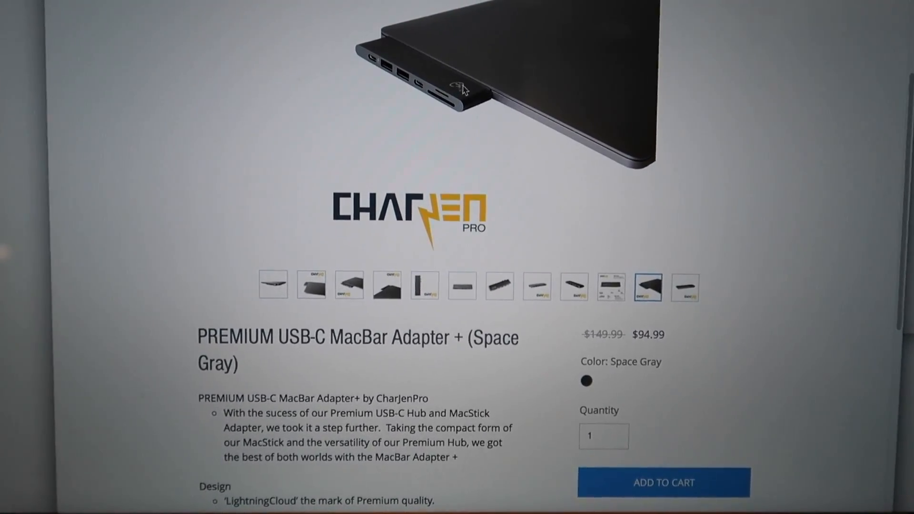
scroll("down", 3)
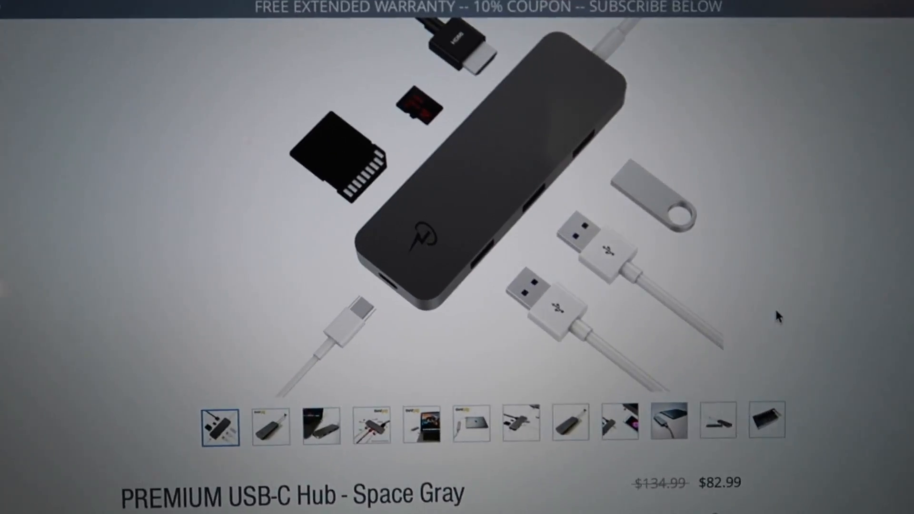
Step: Show the third gallery photo of the $82.99 USB-C Hub, the hub beside a laptop
left_click(318, 421)
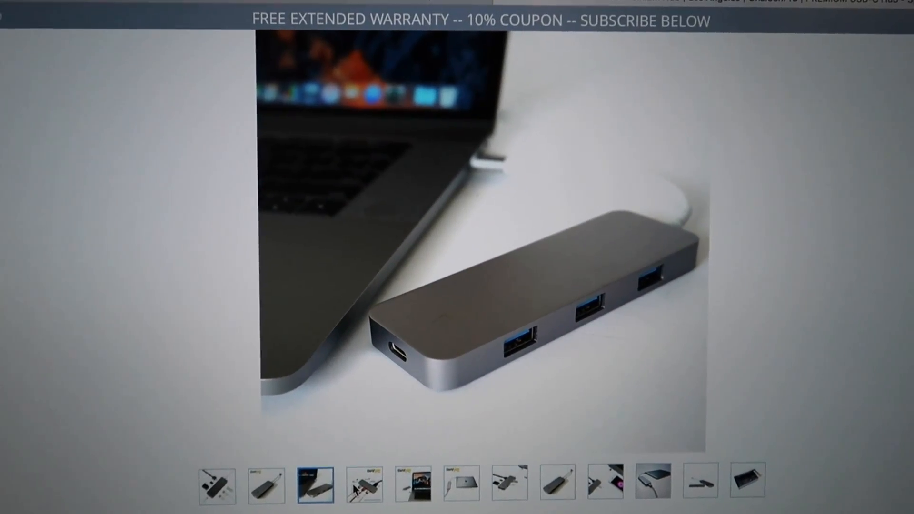